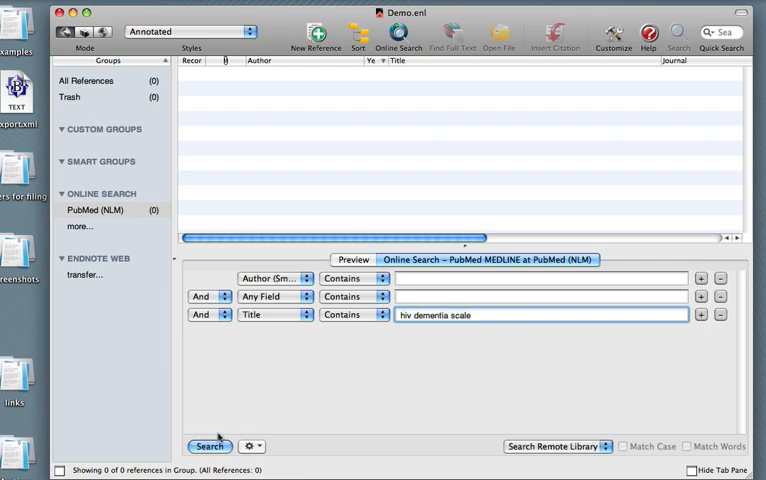
# Step: Search PubMed for titles containing 'hiv dementia scale' and retrieve all 15 results
pyautogui.click(209, 446)
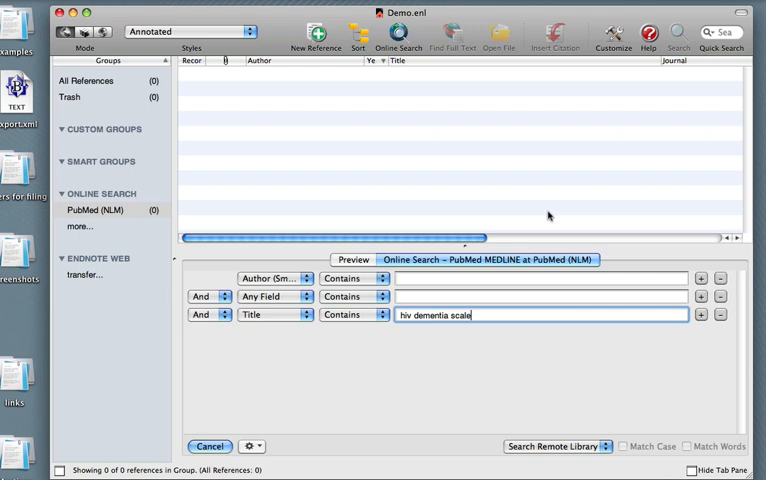
pyautogui.click(209, 446)
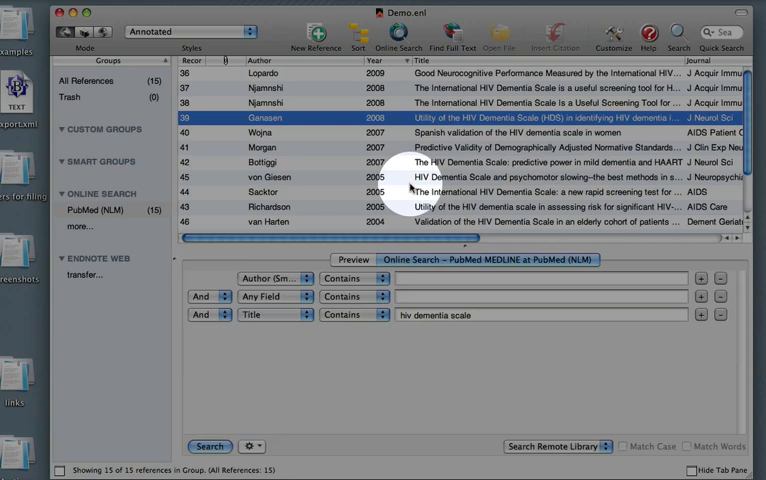
# Step: Open the Ganasen 2008 reference's URL in the browser via References > URL > Open URL
pyautogui.click(352, 259)
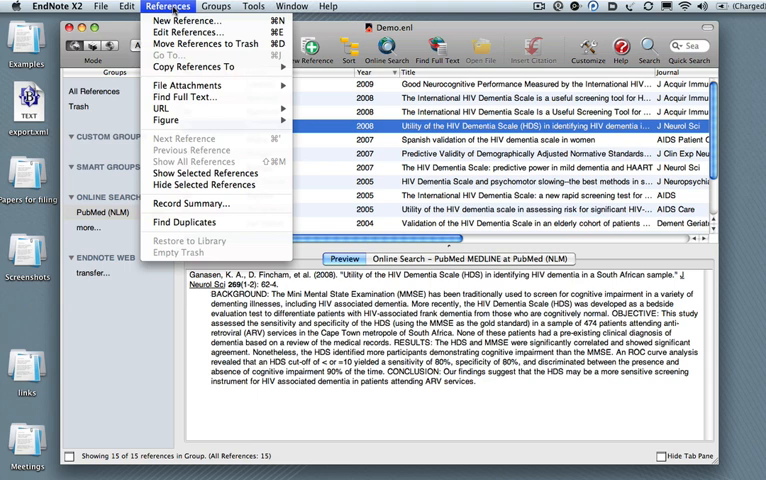
pyautogui.click(163, 108)
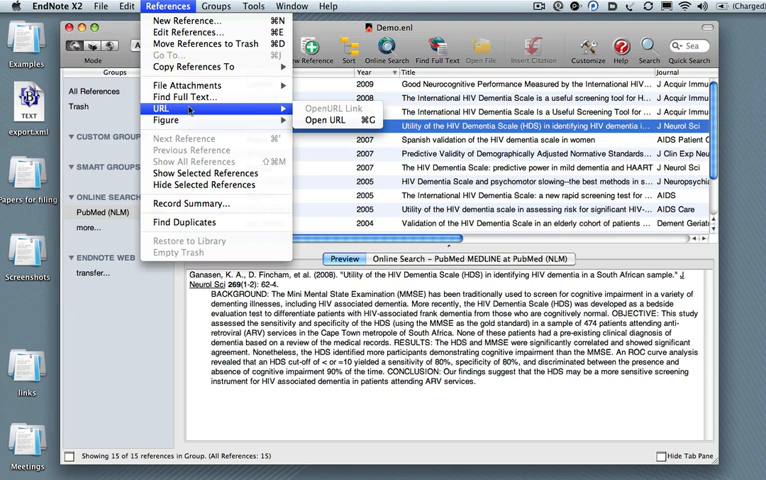
pyautogui.moveTo(324, 120)
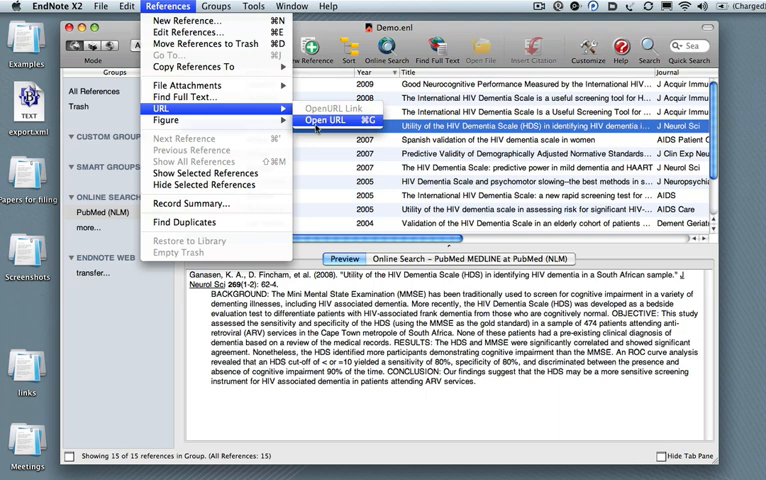
pyautogui.click(321, 121)
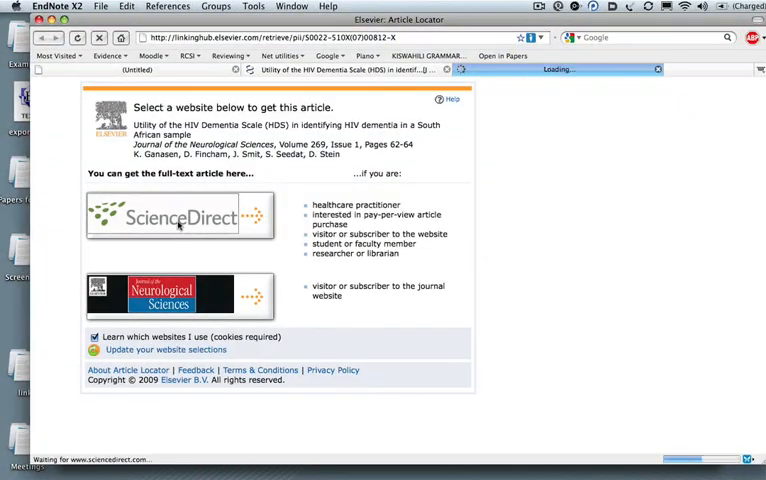
# Step: Follow the ScienceDirect link and display the Ganasen article's full-text PDF
pyautogui.click(180, 217)
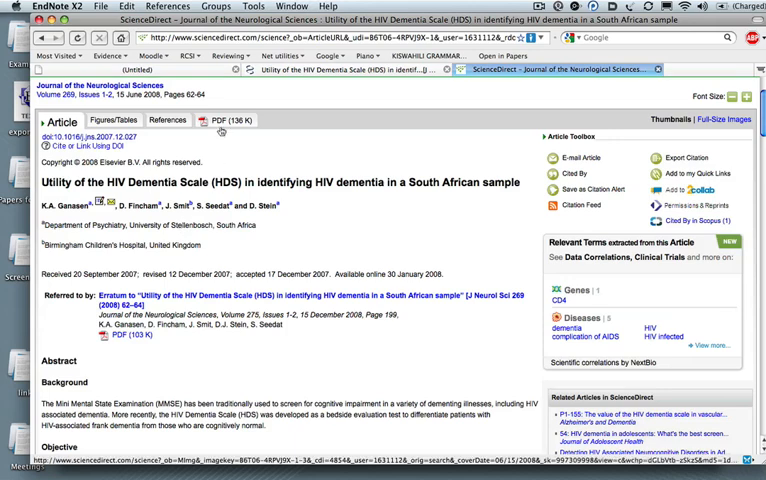
pyautogui.click(228, 120)
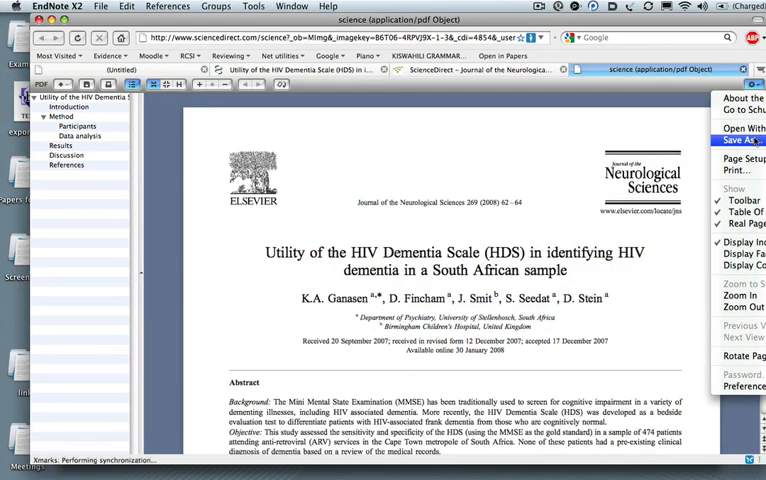
# Step: Save the PDF as Ganasen.pdf into Desktop > Papers for filing
pyautogui.click(742, 140)
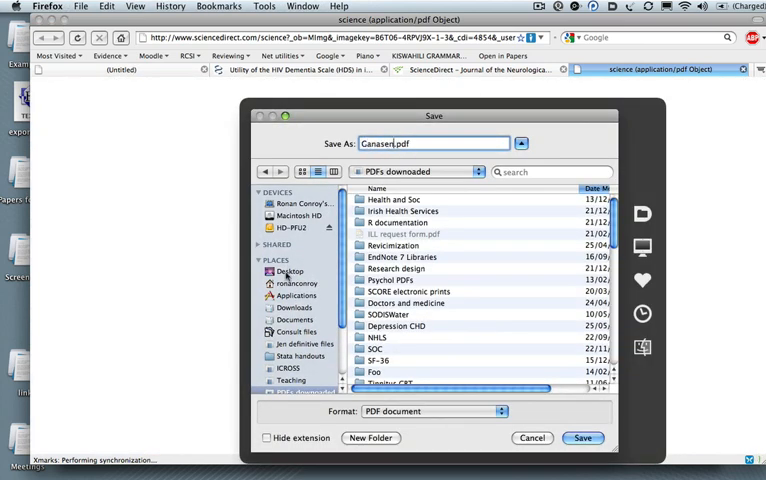
pyautogui.click(290, 271)
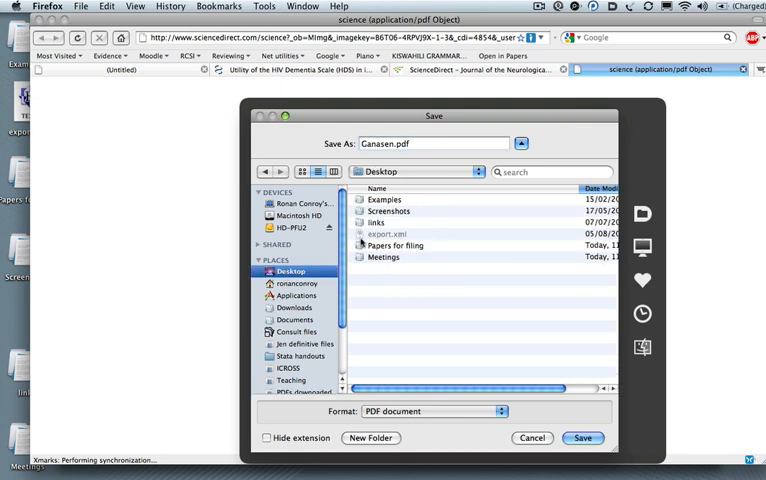
pyautogui.doubleClick(395, 245)
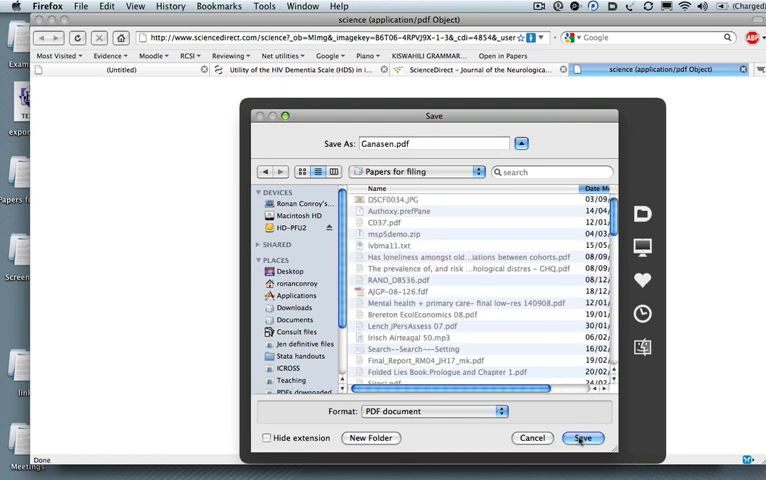
pyautogui.click(583, 438)
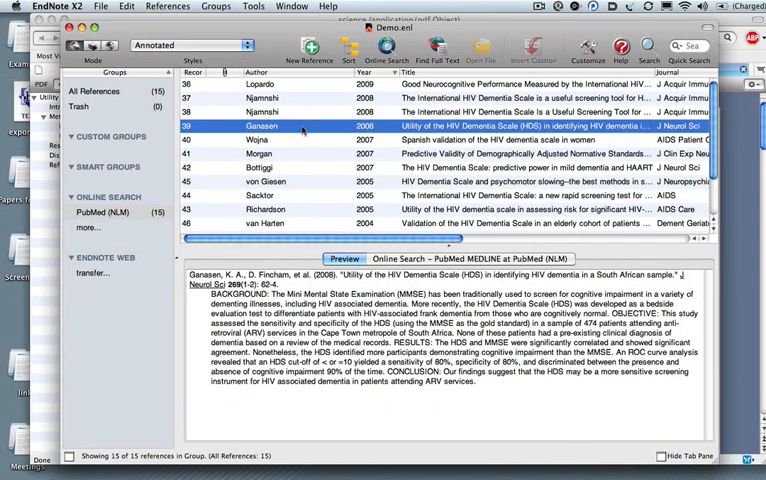
# Step: Attach Ganasen.pdf from Papers for filing to the Ganasen 2008 record
pyautogui.click(168, 6)
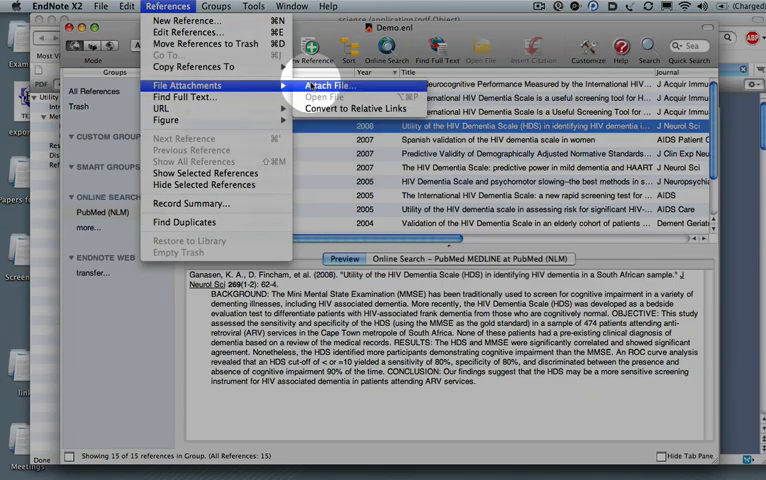
pyautogui.click(328, 84)
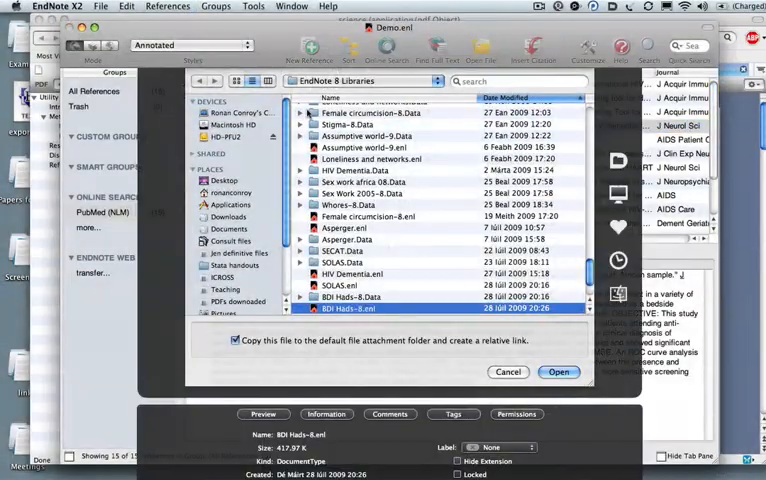
pyautogui.click(360, 80)
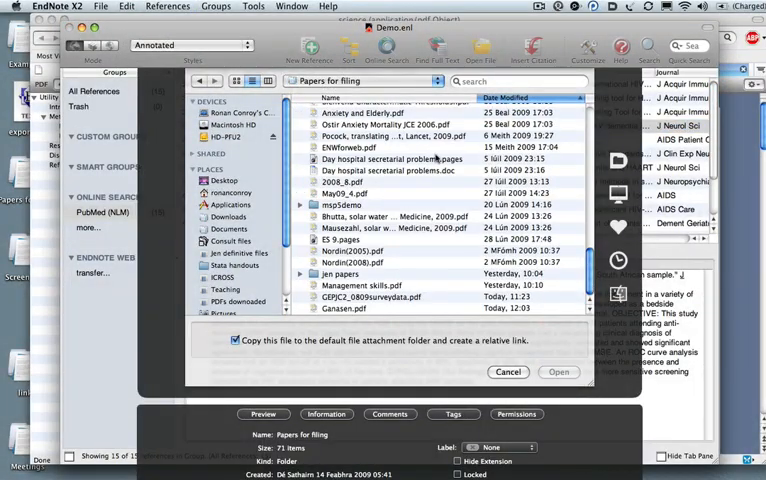
pyautogui.scroll(-3)
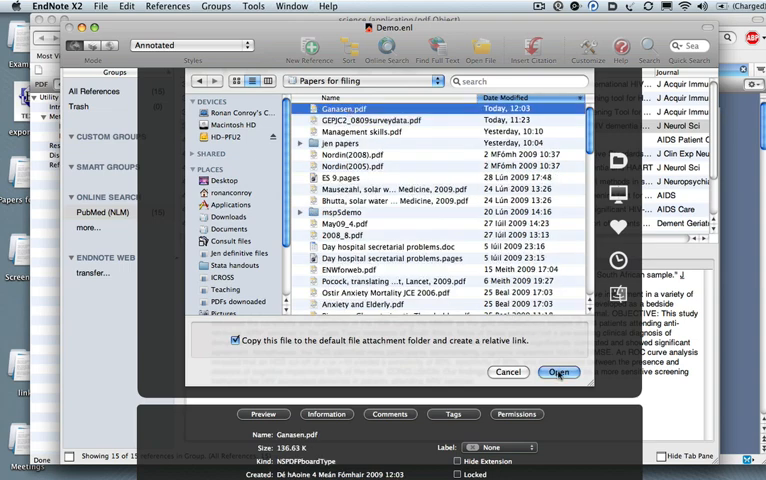
pyautogui.click(558, 372)
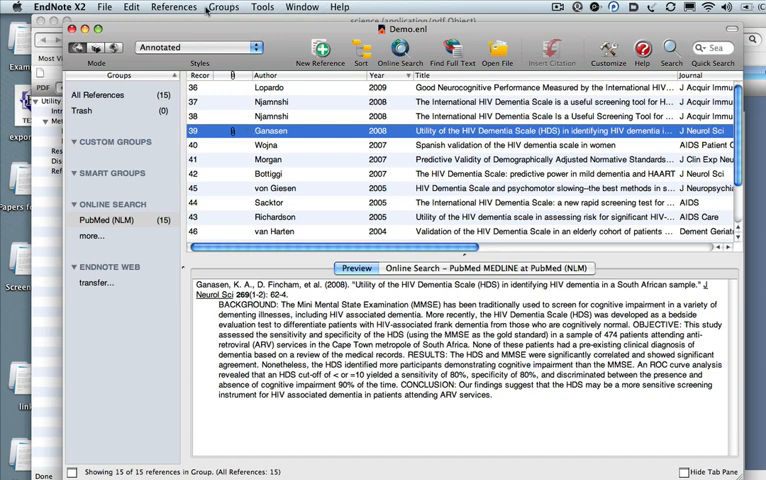
# Step: Open the attached Ganasen.pdf in Skim and scroll through its first page
pyautogui.click(174, 7)
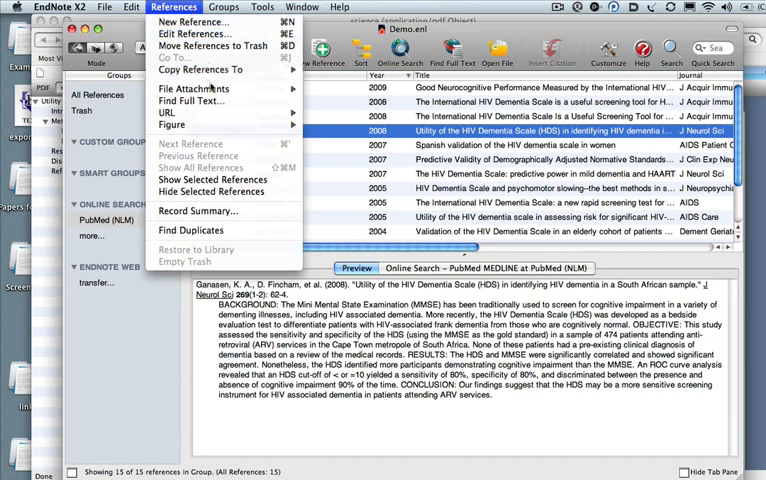
pyautogui.moveTo(194, 88)
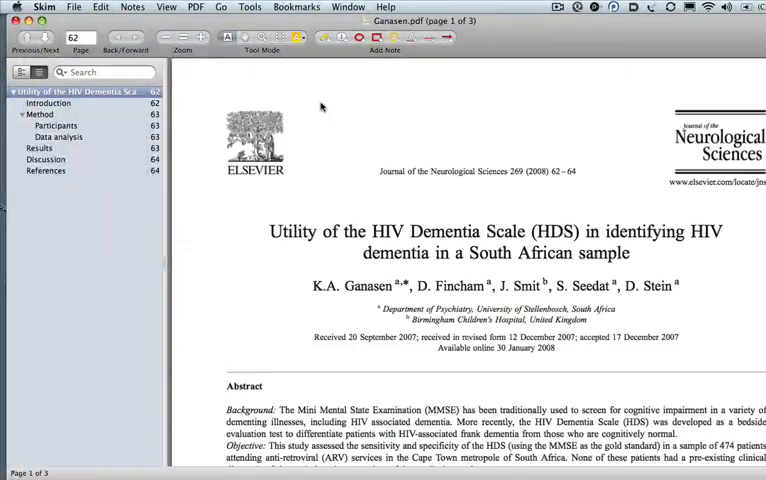
pyautogui.scroll(-3)
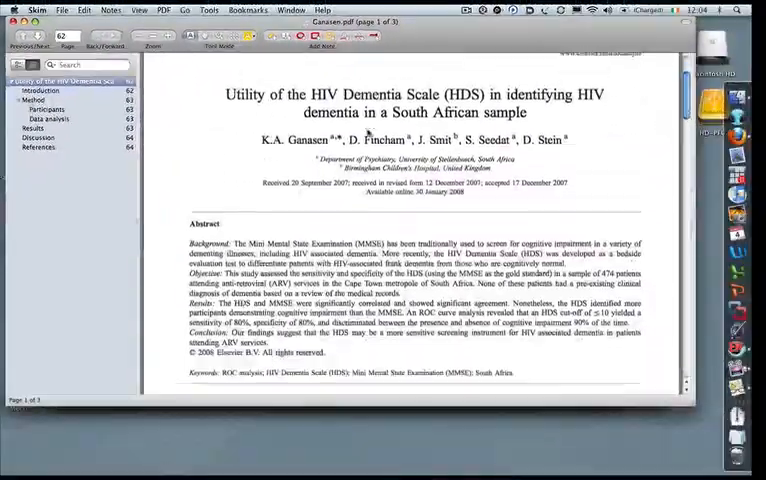
pyautogui.scroll(-3)
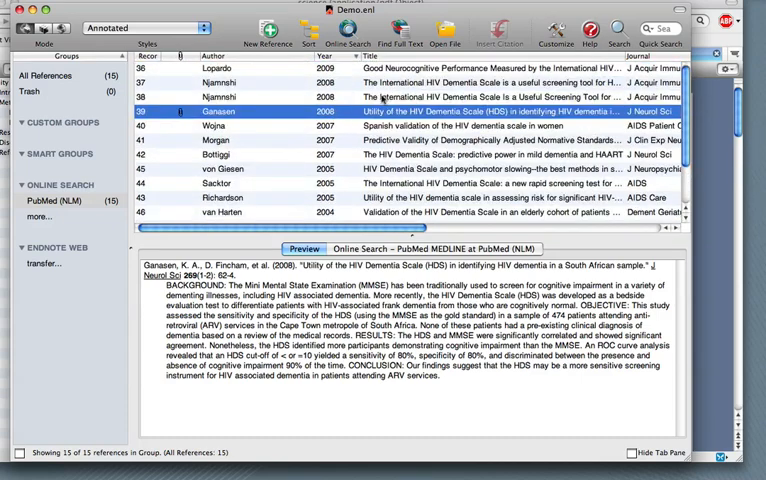
# Step: Delete the Smith 2003 reference, empty the Trash, and show All References (14)
pyautogui.scroll(-3)
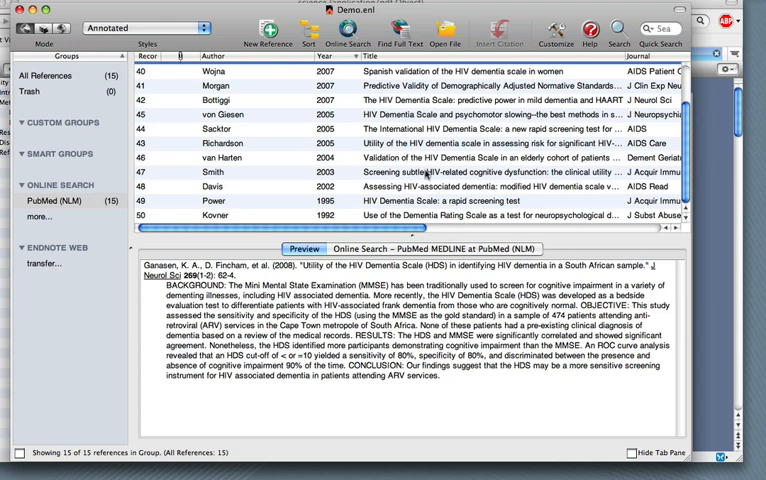
pyautogui.click(300, 172)
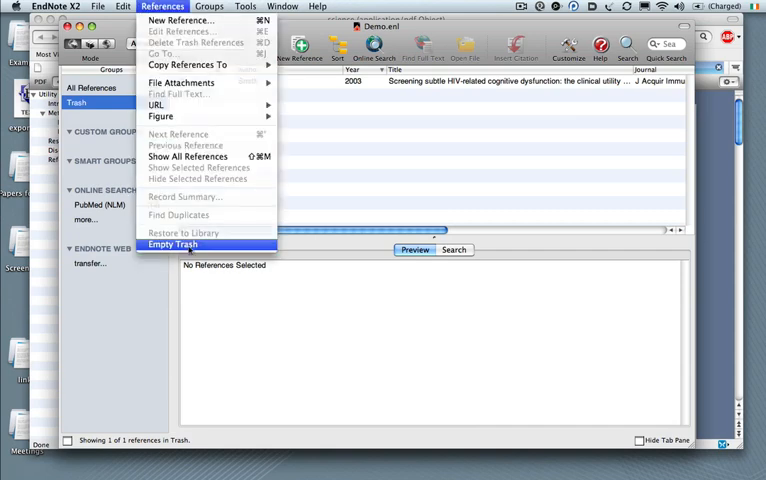
pyautogui.click(173, 244)
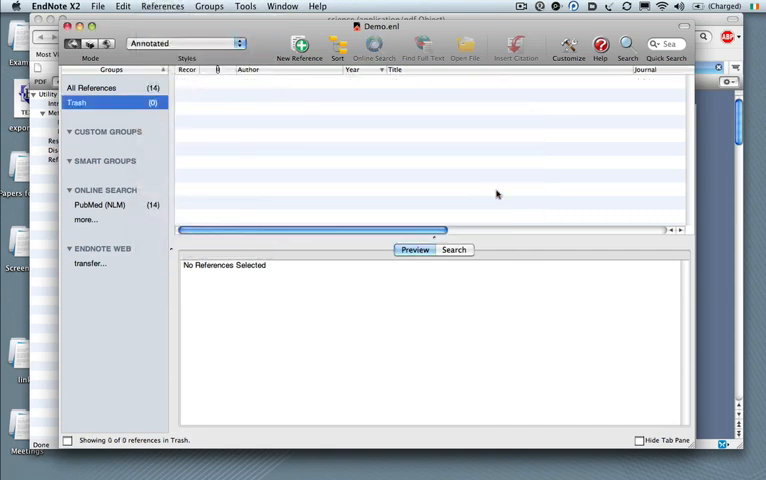
pyautogui.click(91, 88)
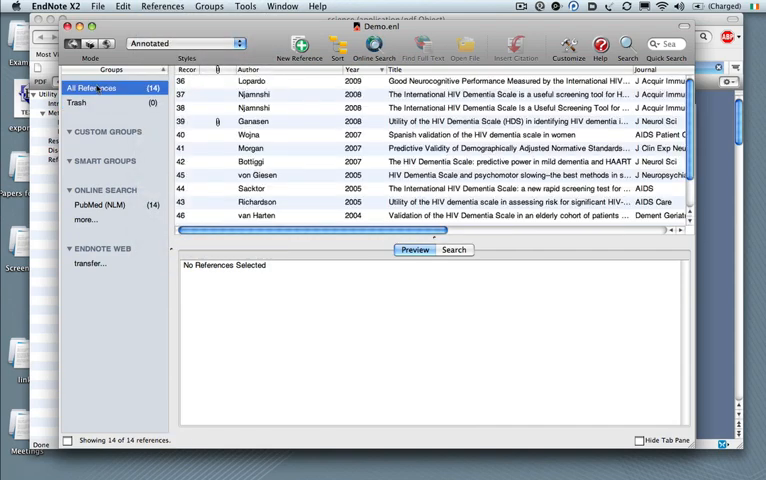